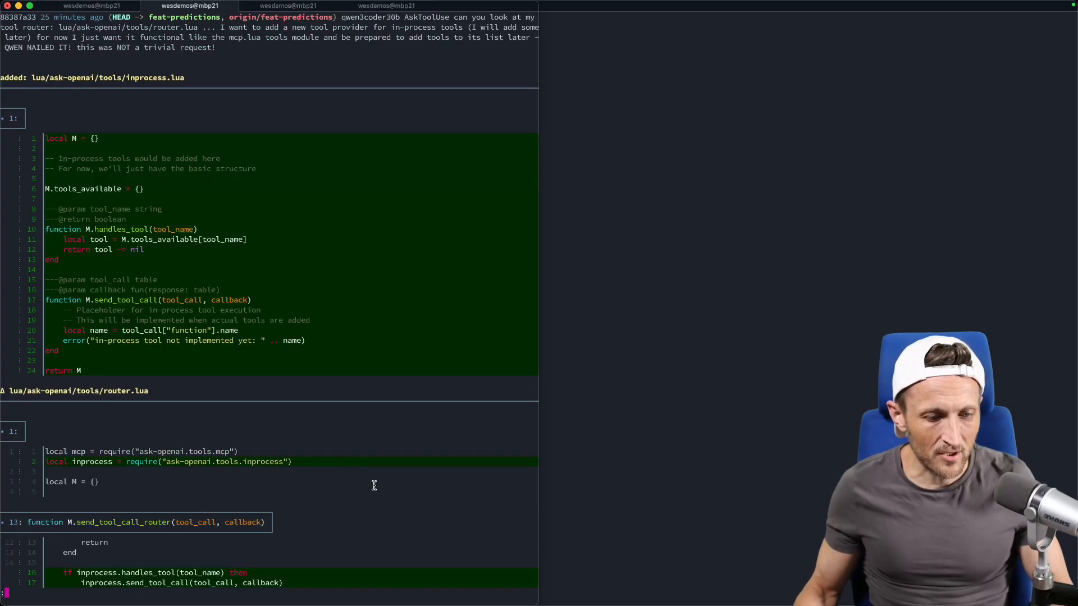
Read through the new inprocess.lua module in the diff, highlighting its key lines.
scroll(down, 3)
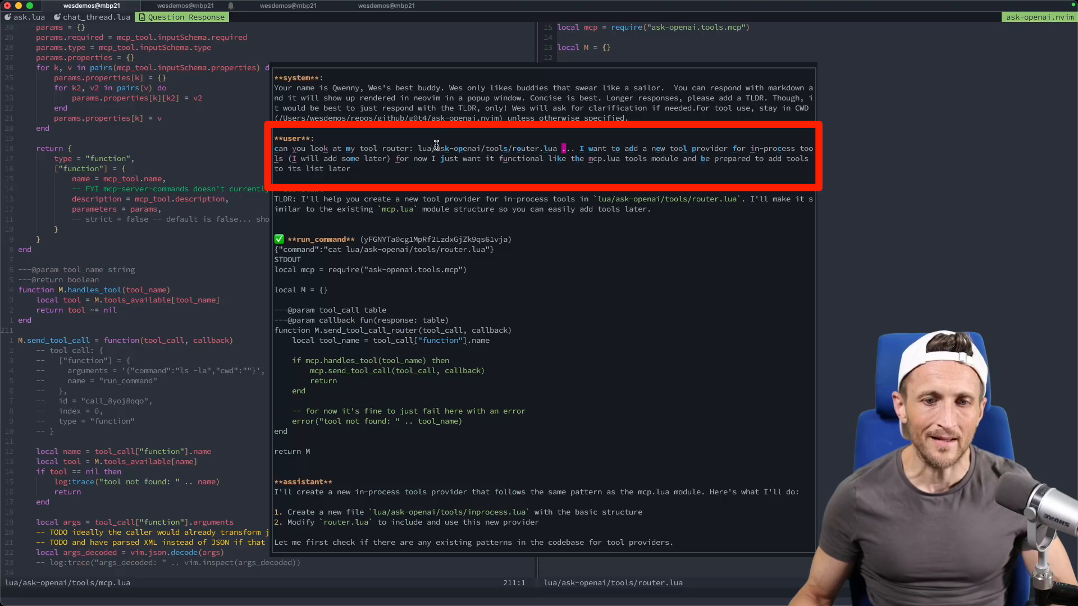
drag(414, 148, 560, 148)
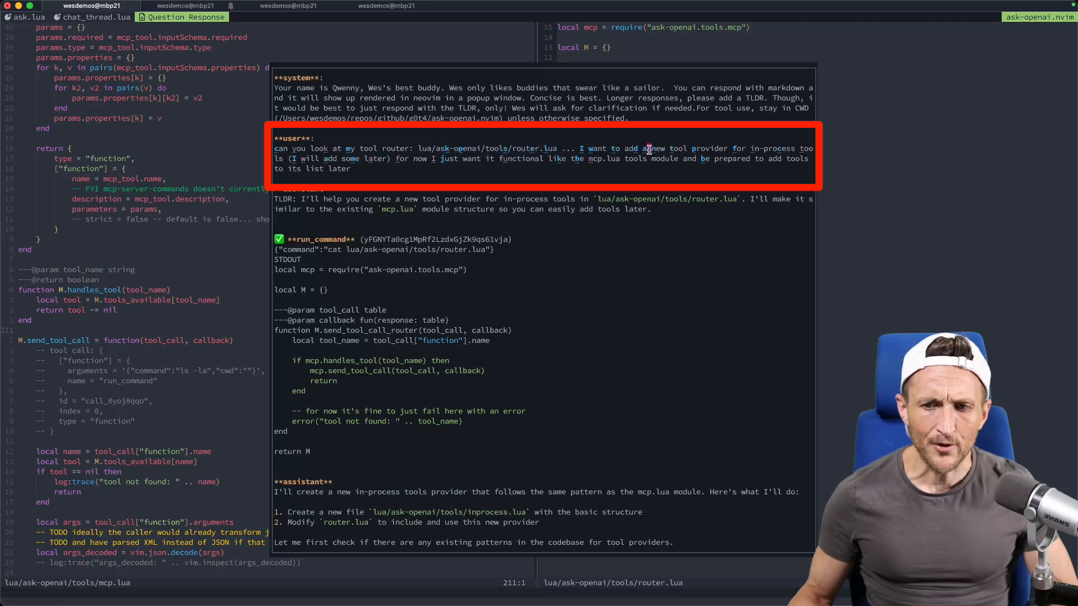
drag(643, 148, 333, 168)
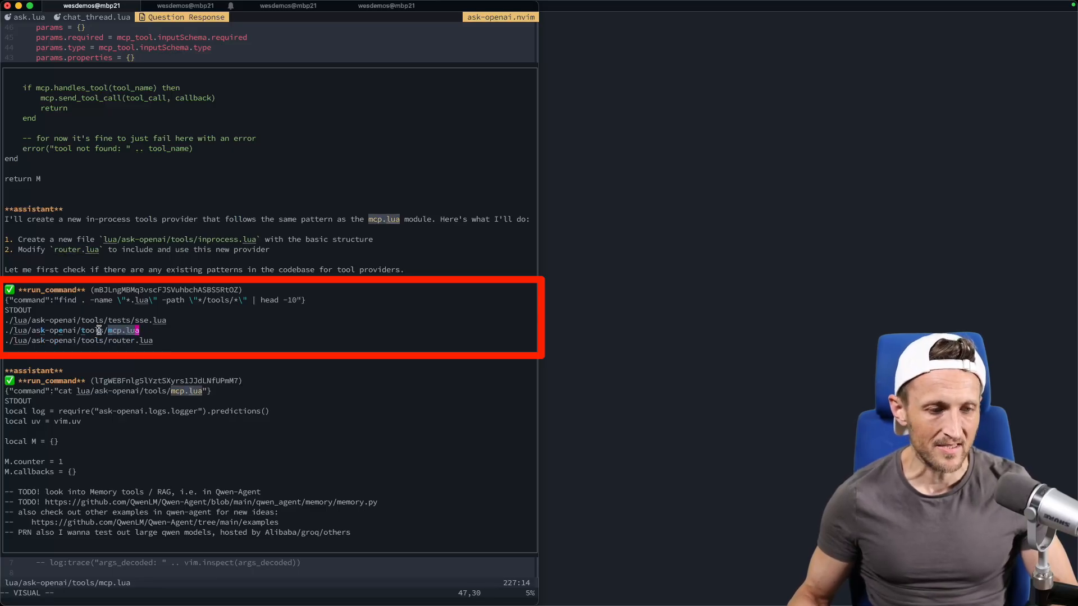
mouse_move(72, 325)
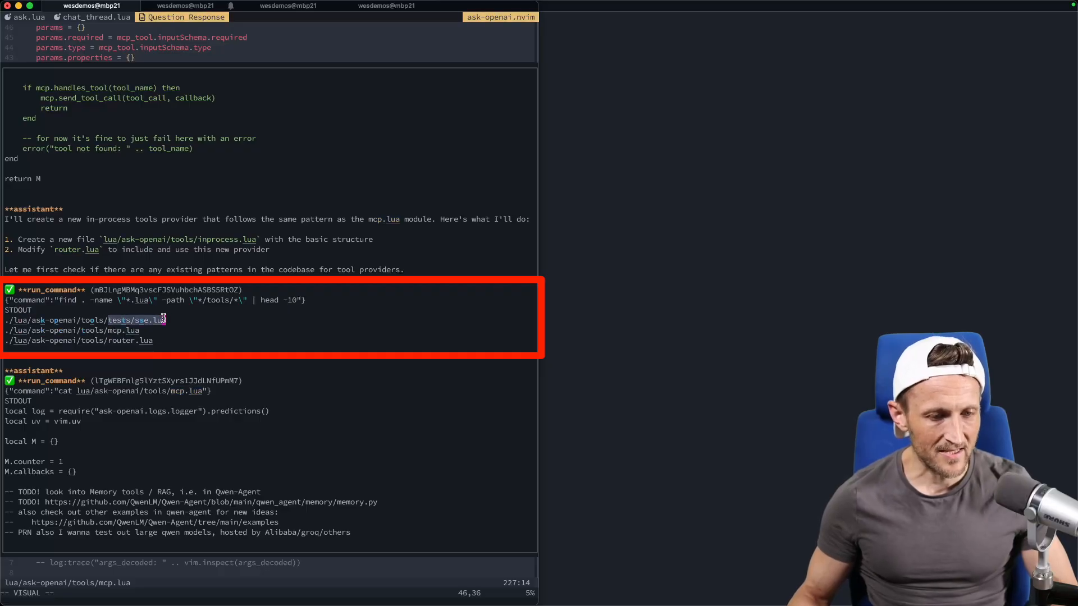
scroll(down, 3)
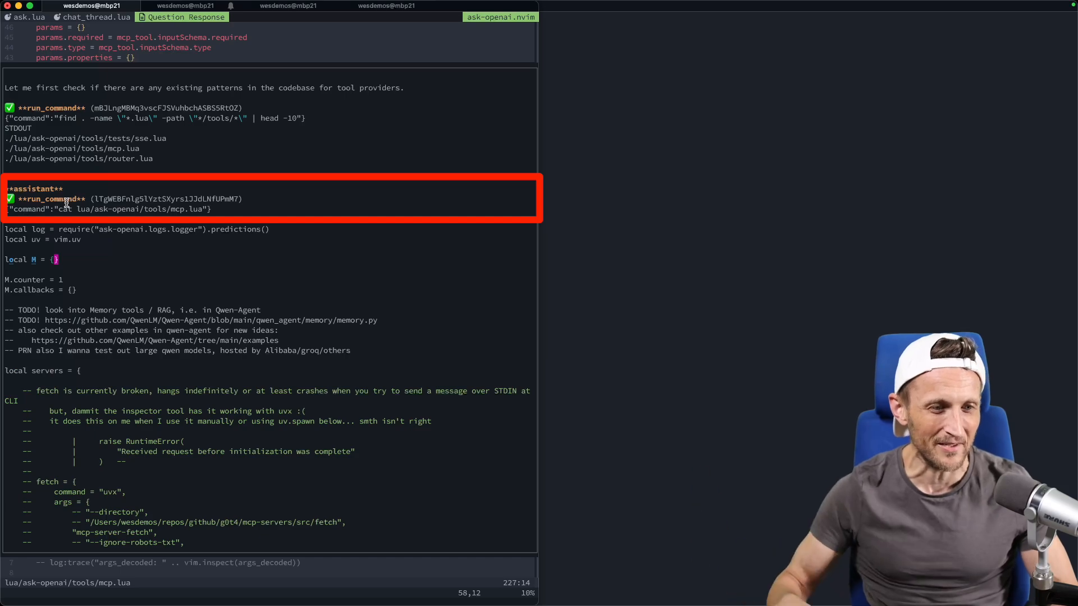
mouse_move(58, 211)
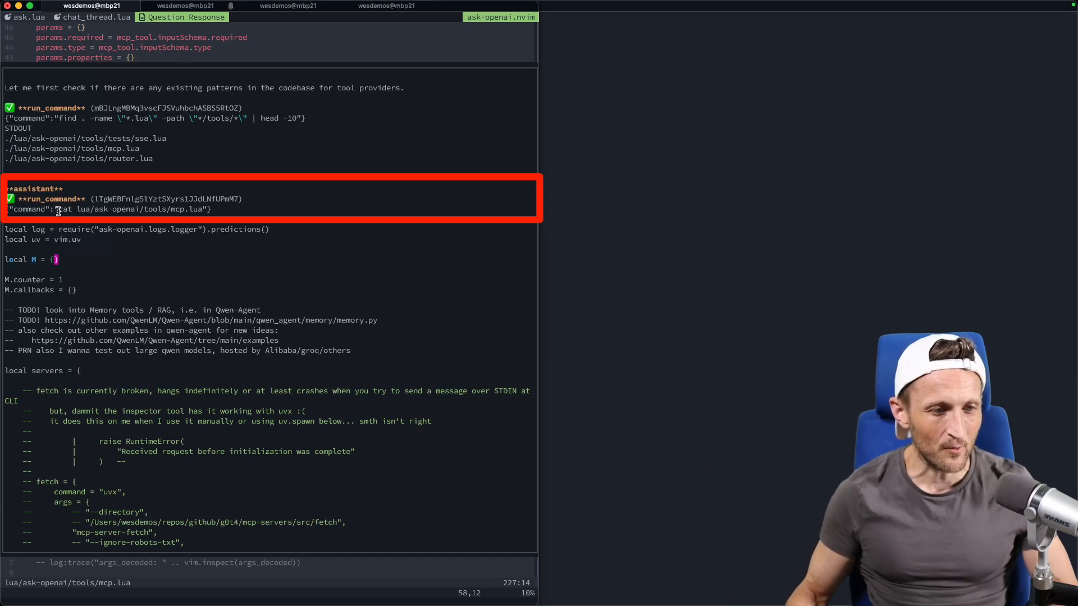
drag(58, 209, 206, 209)
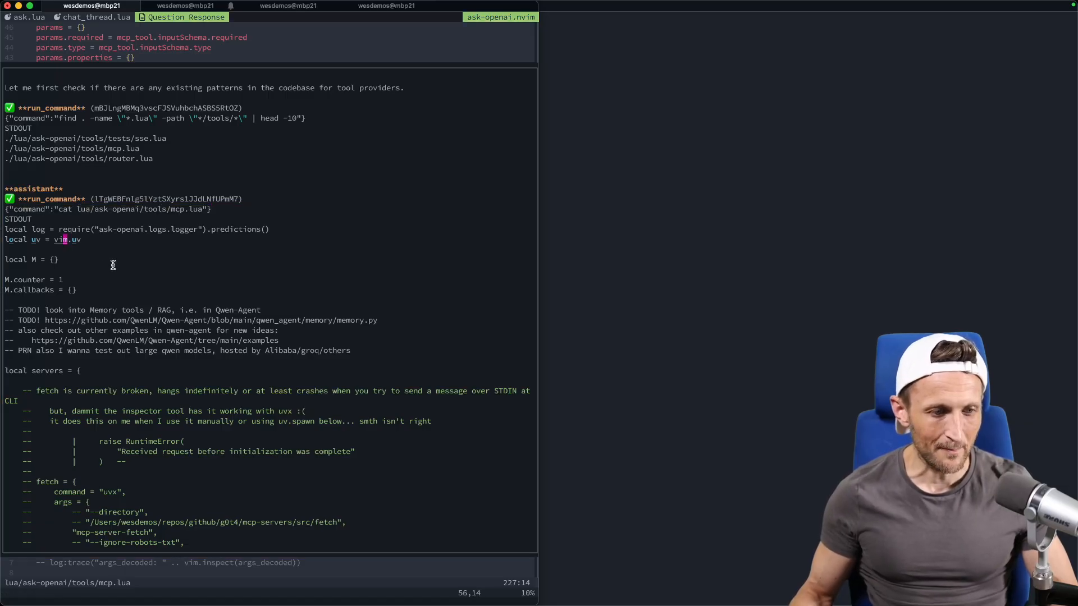
Scroll on to router.lua's added inprocess routing lines and select words in them.
scroll(down, 3)
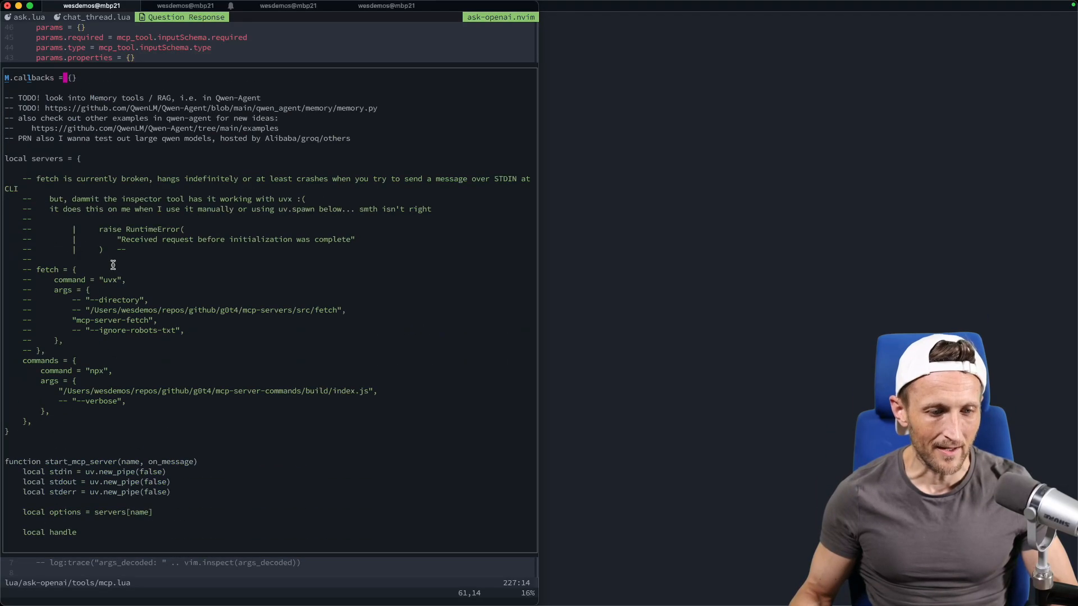
scroll(down, 3)
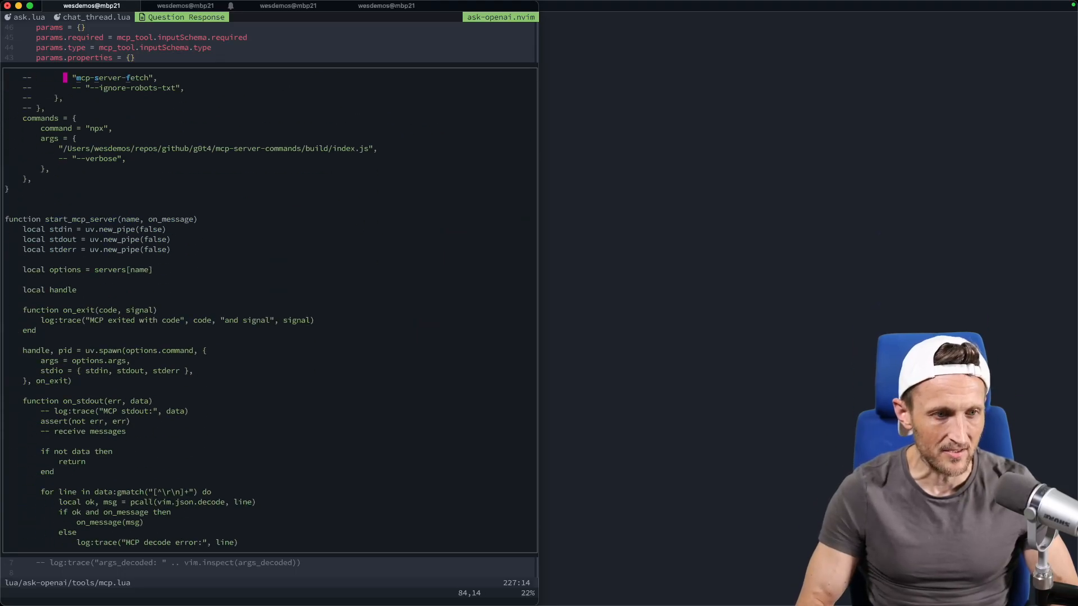
scroll(down, 3)
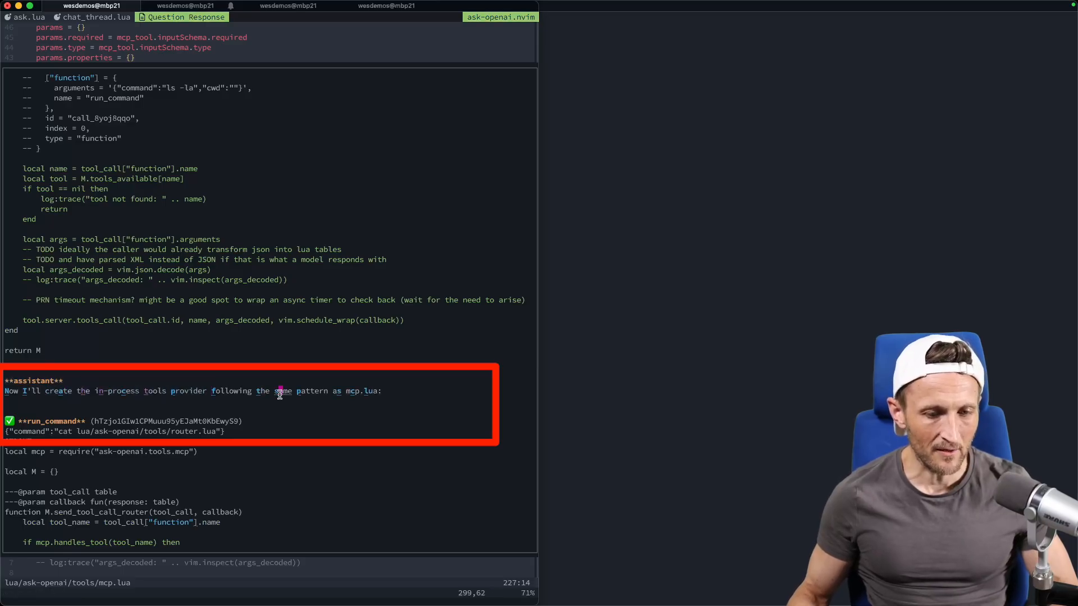
drag(273, 391, 377, 391)
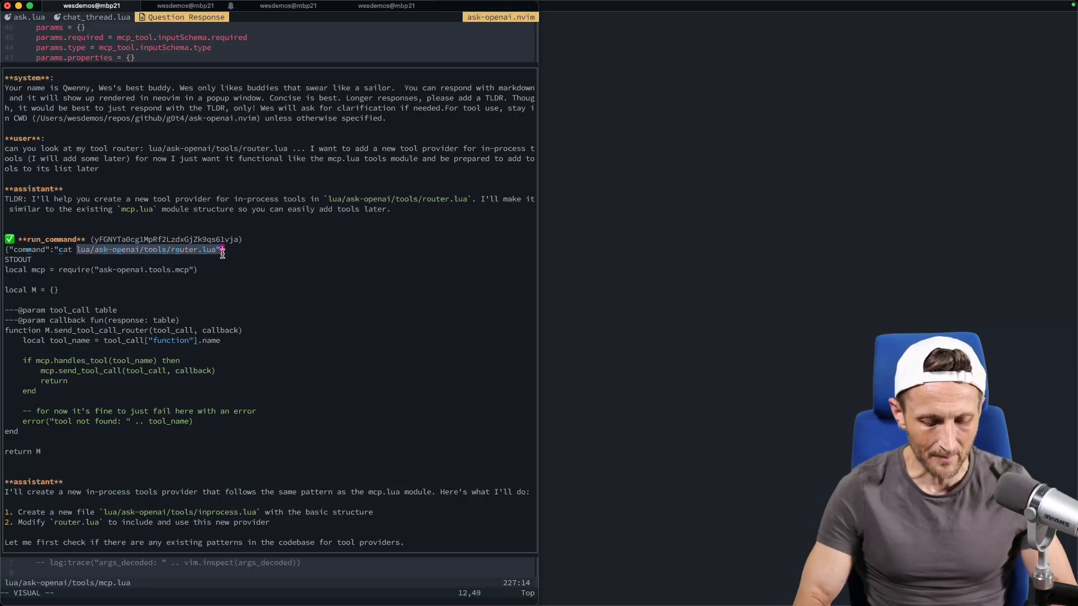
scroll(down, 3)
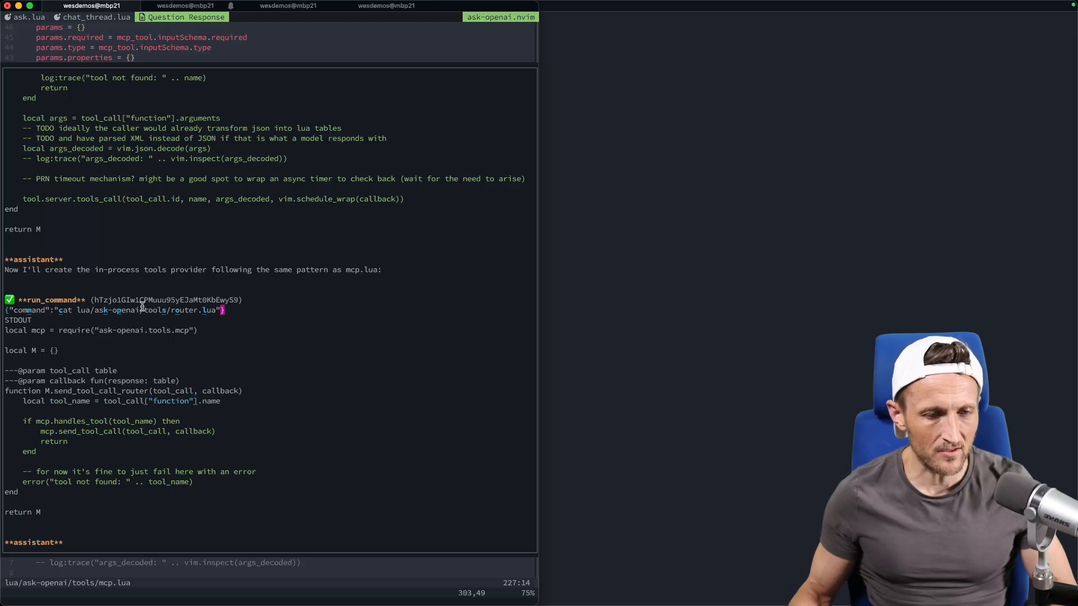
drag(140, 310, 223, 310)
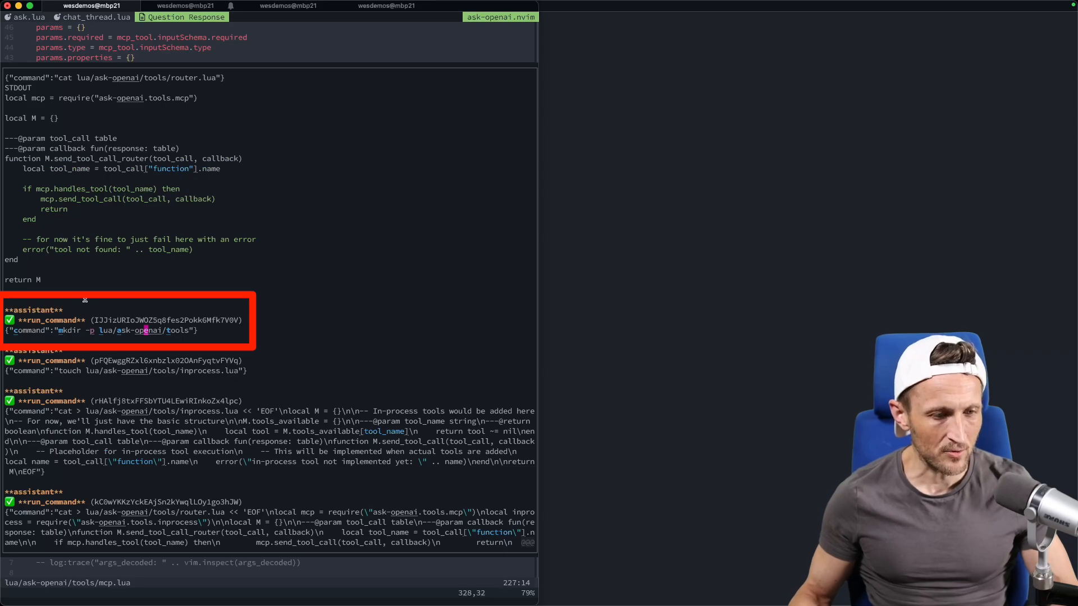
drag(58, 330, 189, 330)
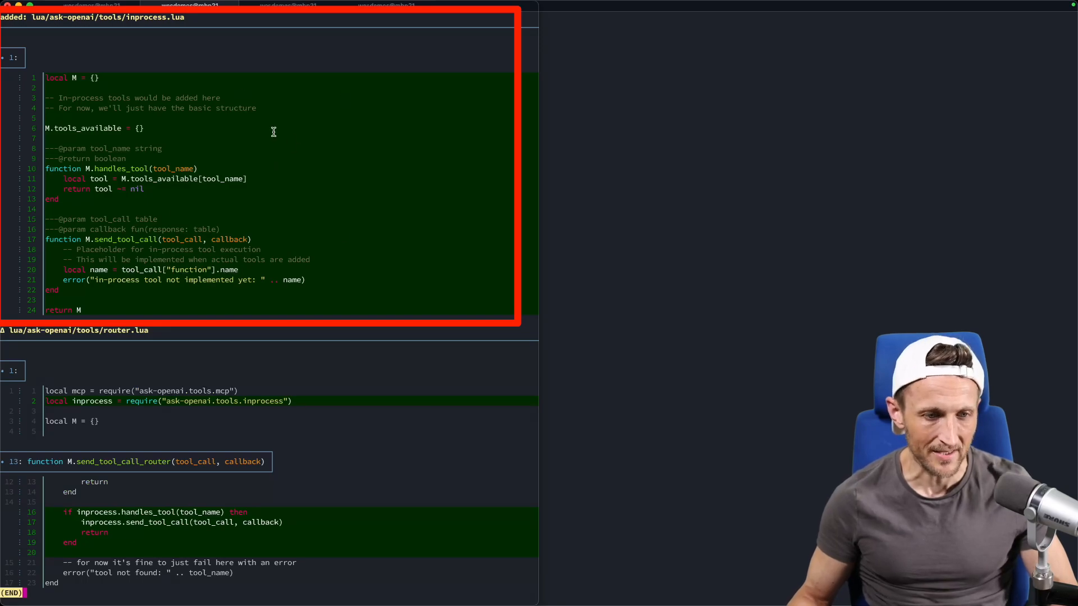
double_click(122, 239)
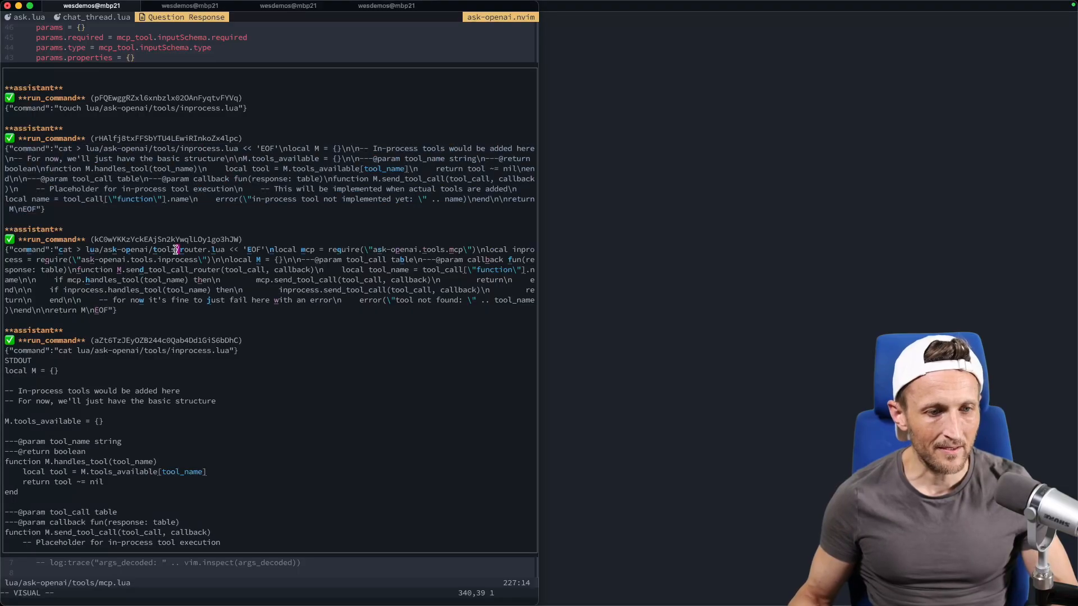
Highlight lines of the router.lua diff, selecting a word in the new inprocess require line.
key(V)
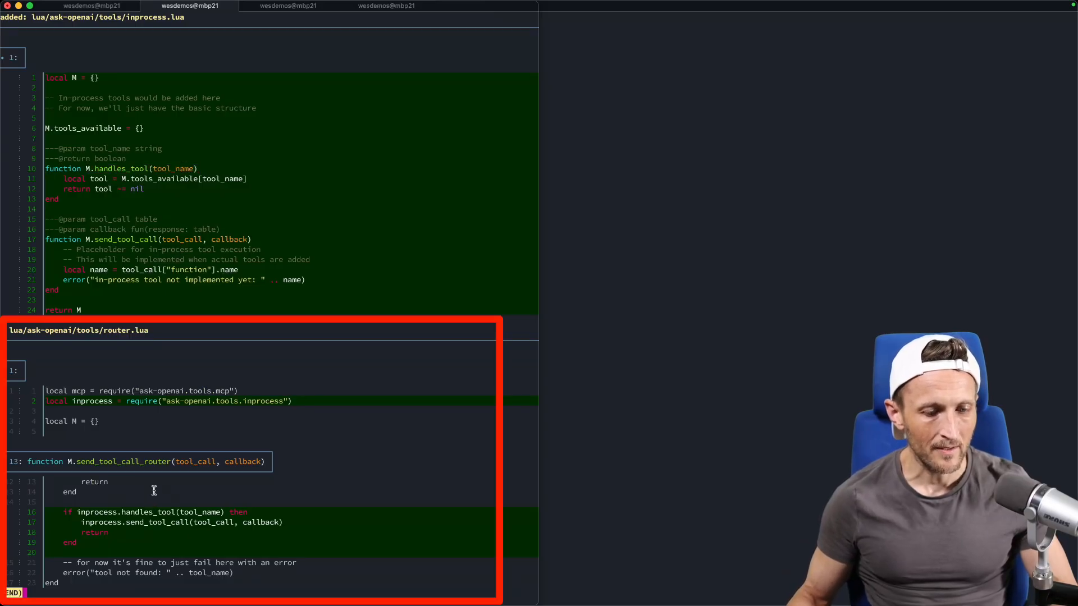
double_click(127, 513)
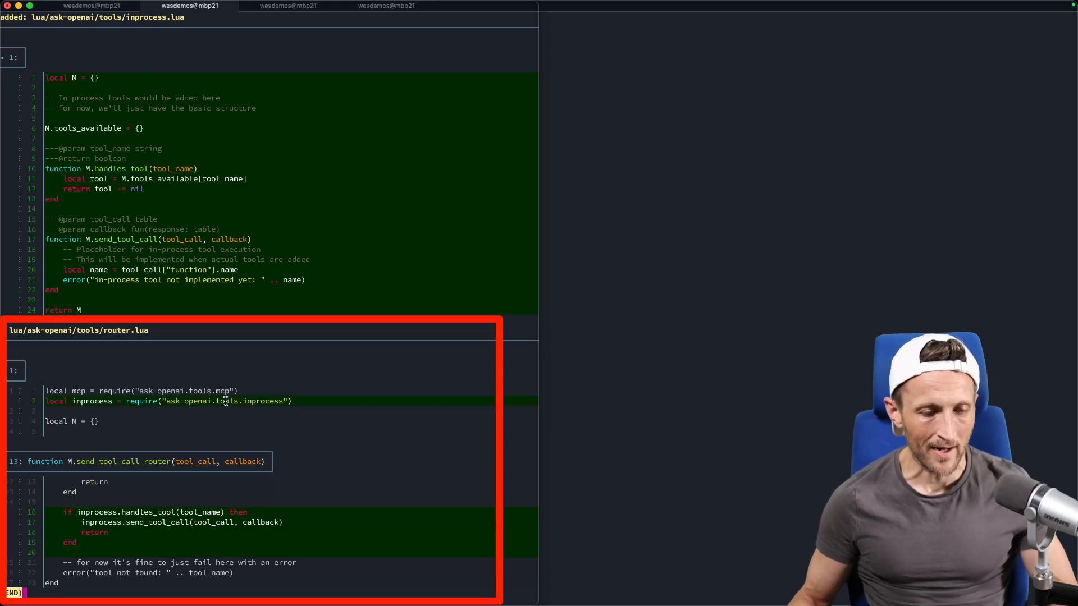
double_click(226, 400)
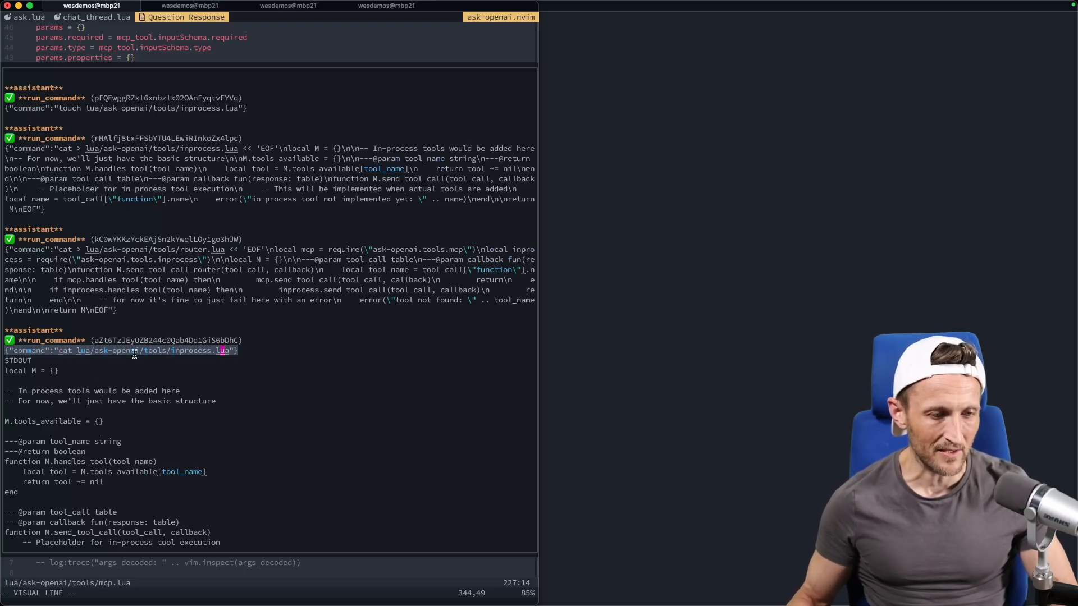
Scroll the chat thread down past the cat command toward the diff.
scroll(down, 3)
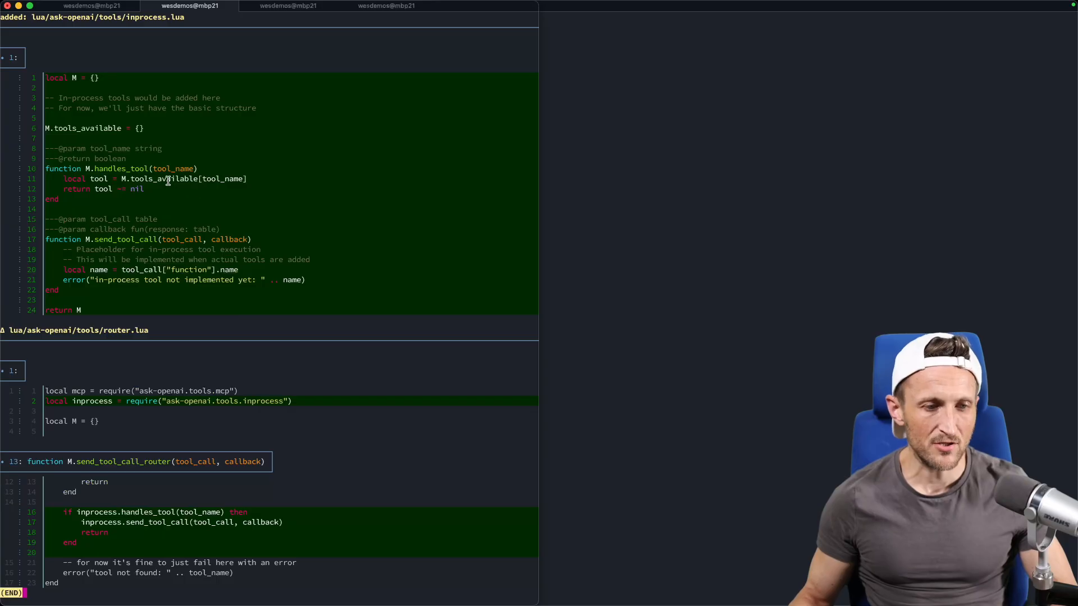
mouse_move(115, 135)
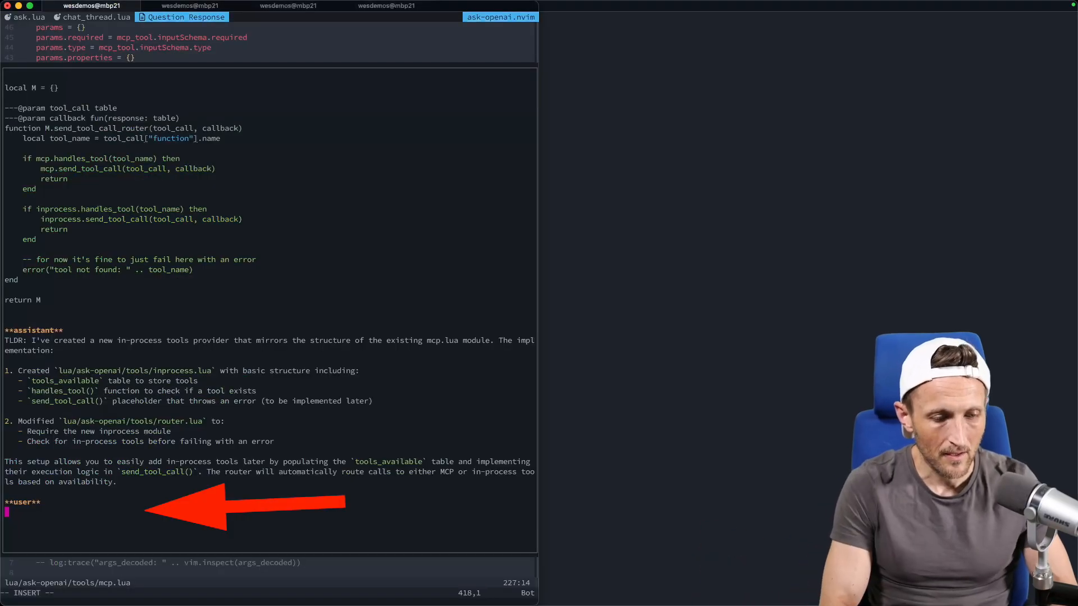
Write the user prompt 'ok cool can you add a first too' asking for a first tool.
text(ok cool can you add a first too)
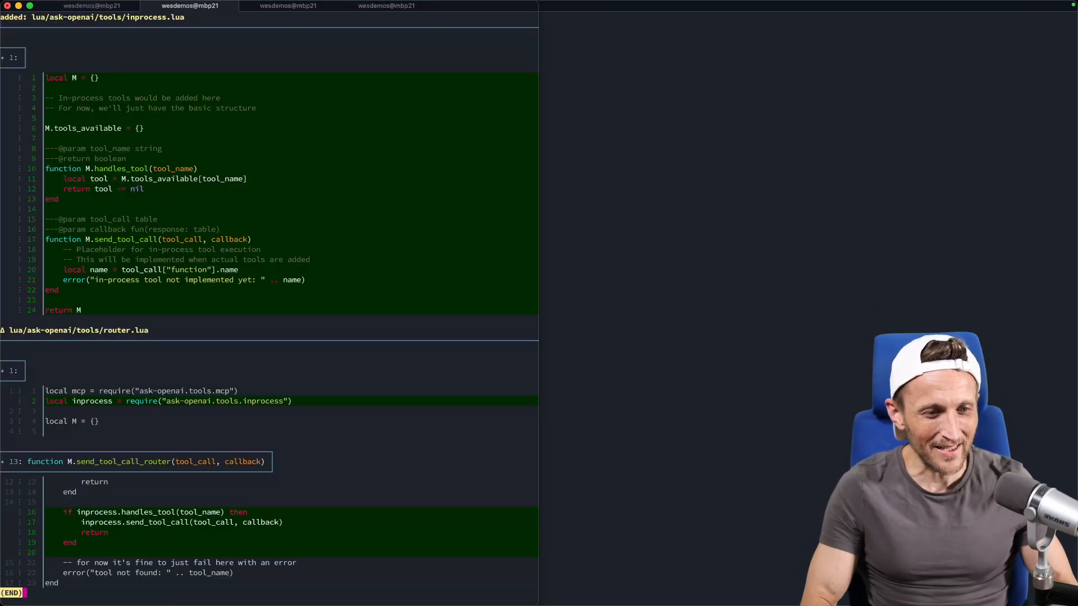
Run git diff --color-words and select hello_new_tool in inprocess.lua's new handler.
key(enter)
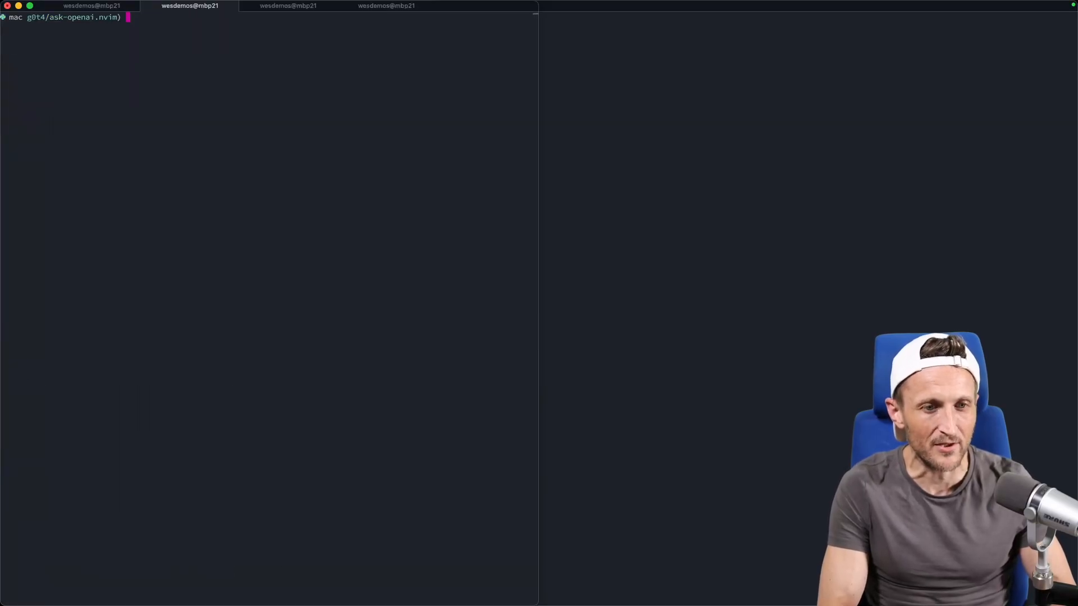
text(git diff --color-words)
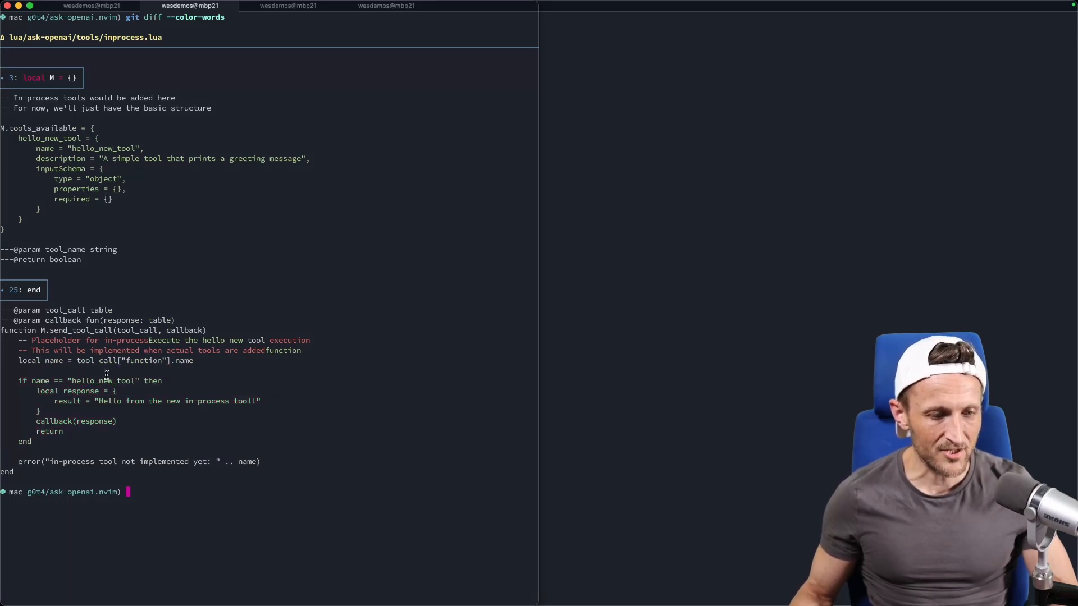
double_click(103, 380)
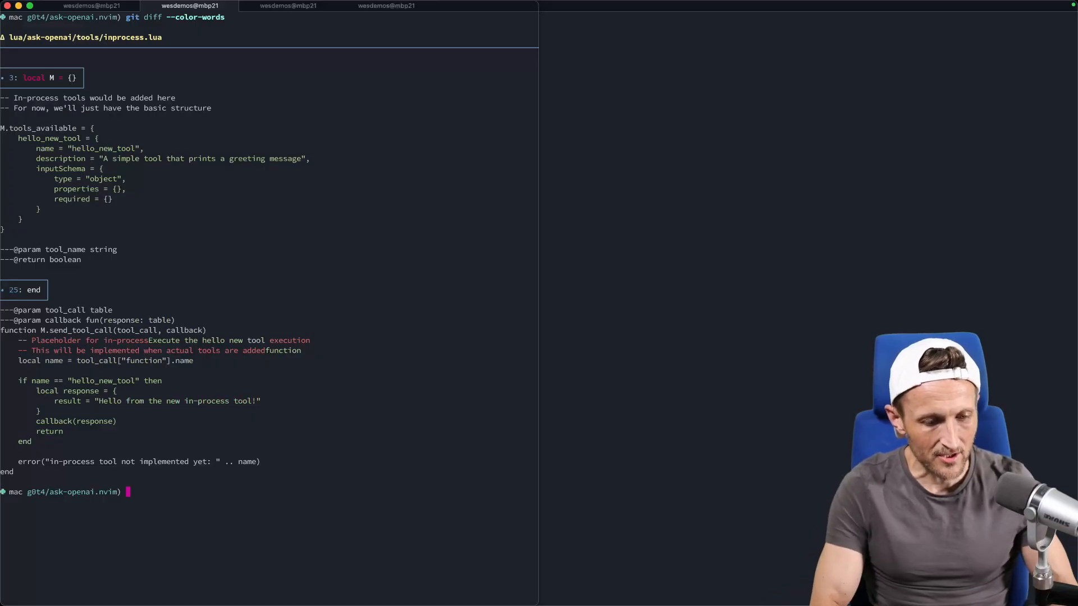
Run git add --patch and answer y to both inprocess.lua hunks.
text(git add --patch)
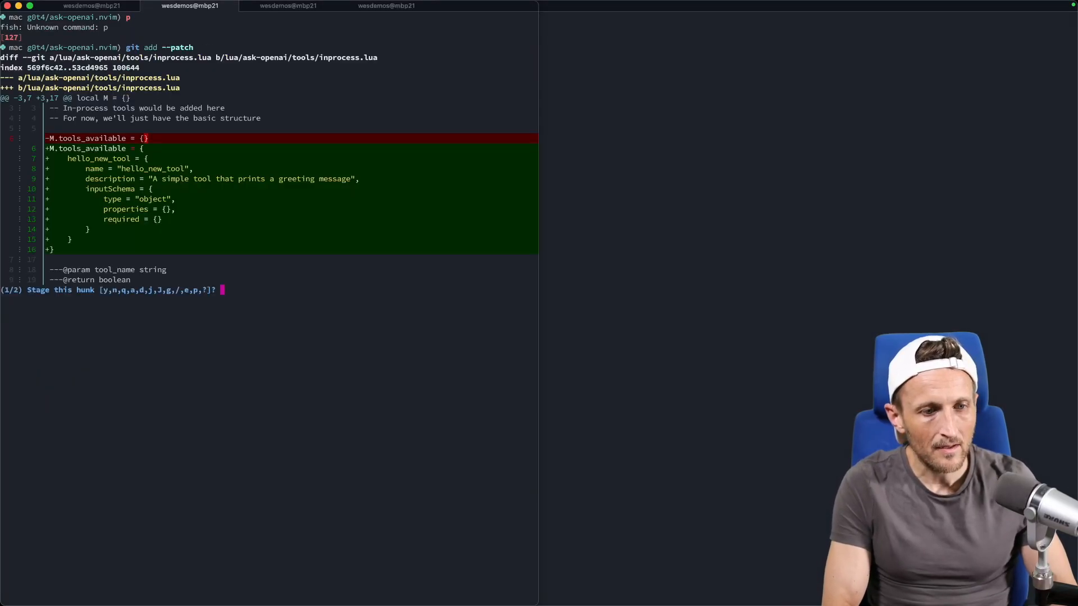
text(y)
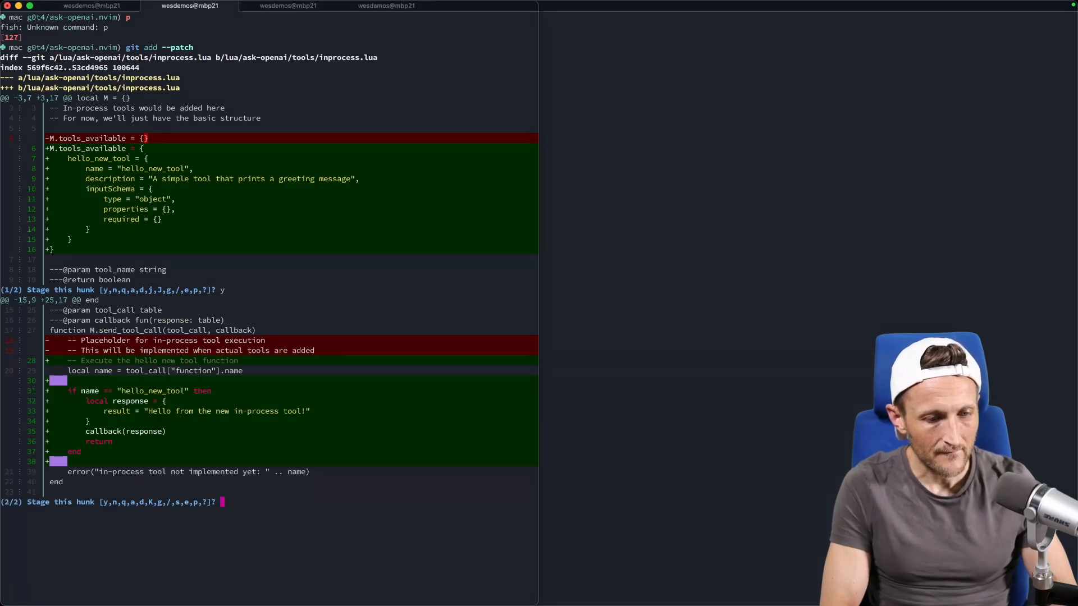
text(y)
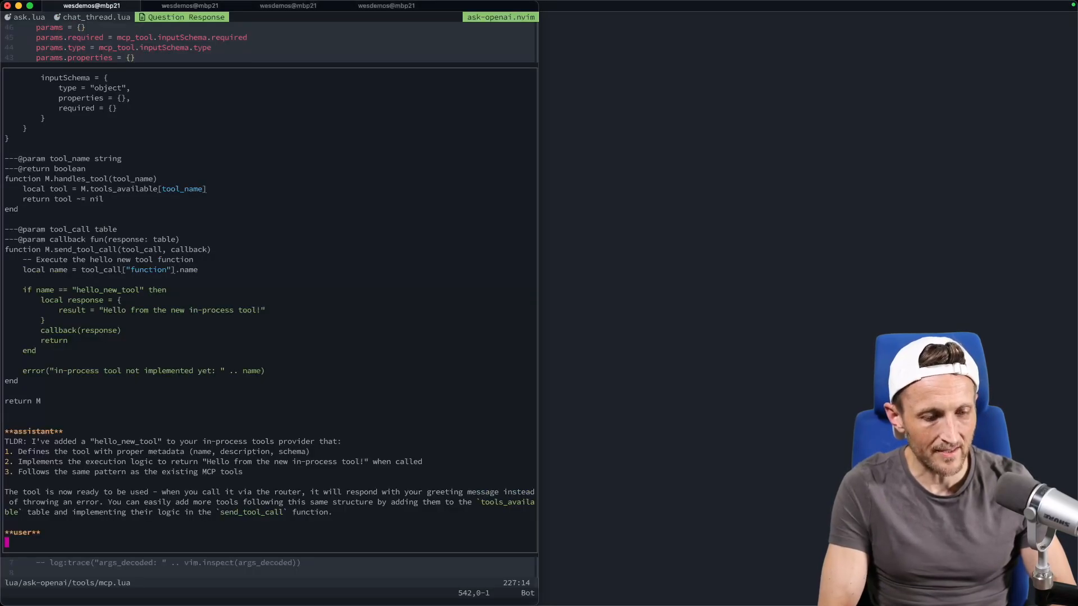
Ask the agent to make it call a hello_new_tool function that prints hello new tool.
text(great can)
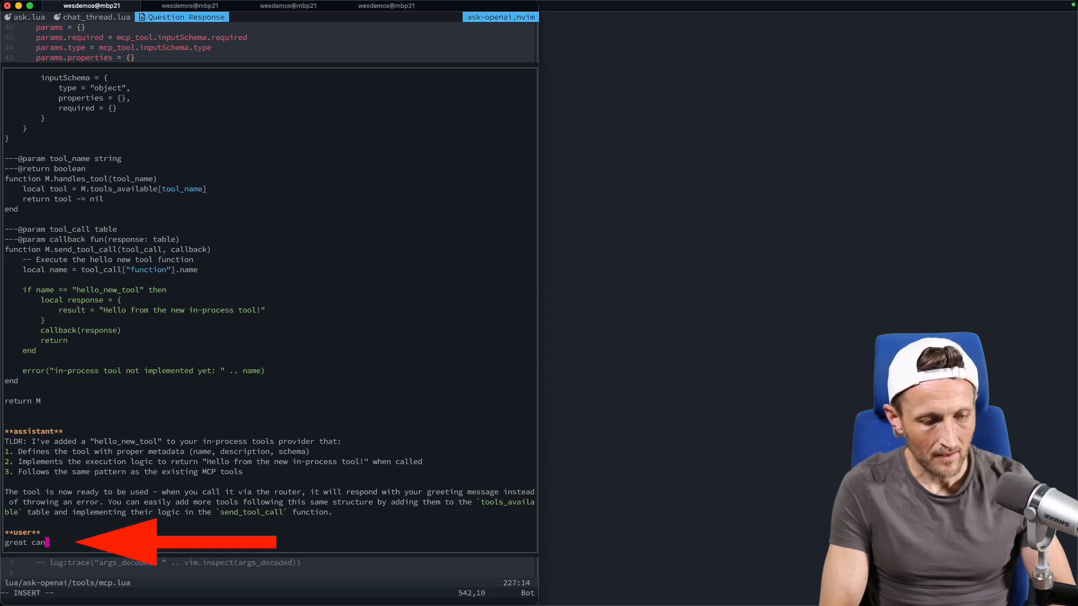
text(you make it call a hello_new_tool new function and print hello new tool)
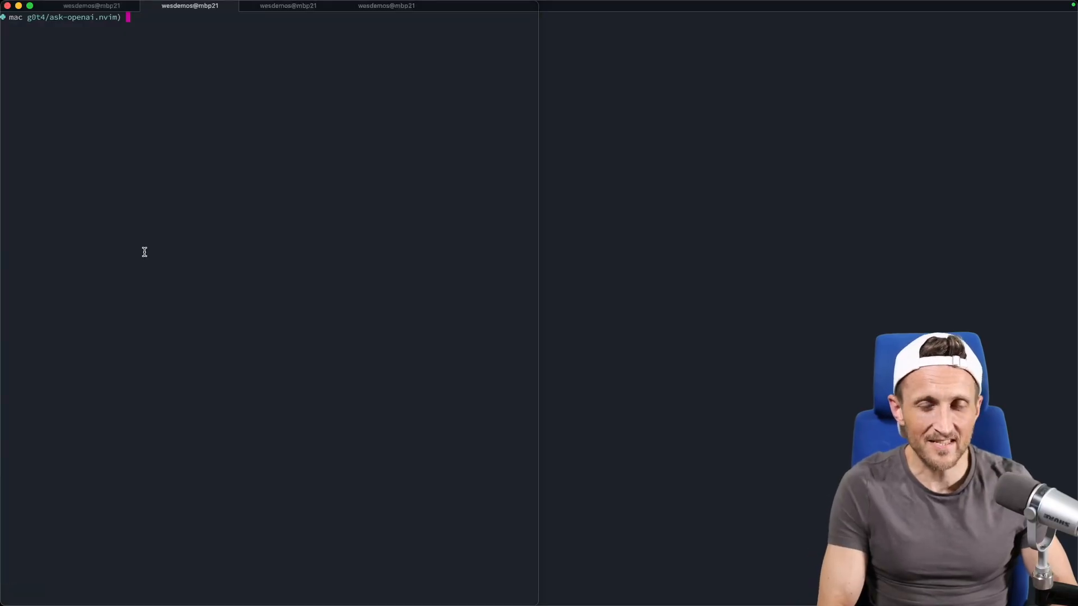
View the diff with gdd and answer y to stage the first inprocess.lua hunk.
text(gdd)
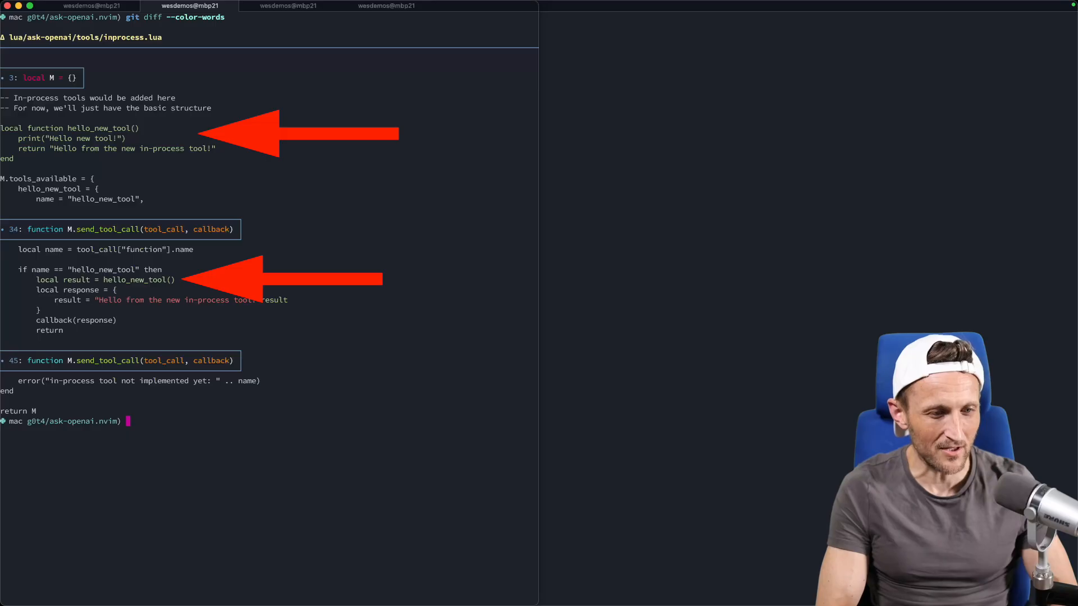
text(y,n,q,a,d,K,j,J,g,/,s,e,p,?]?)
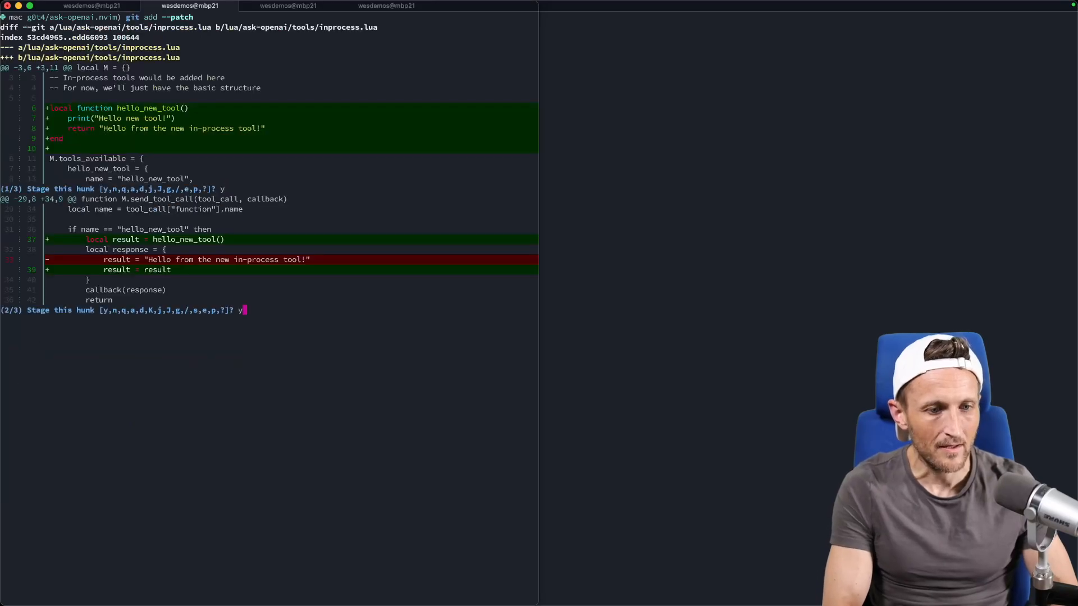
Answer y for the remaining hunk and commit with message "follow up".
text(y,n,q,a,d,K,g,/,e,p,?]? y)
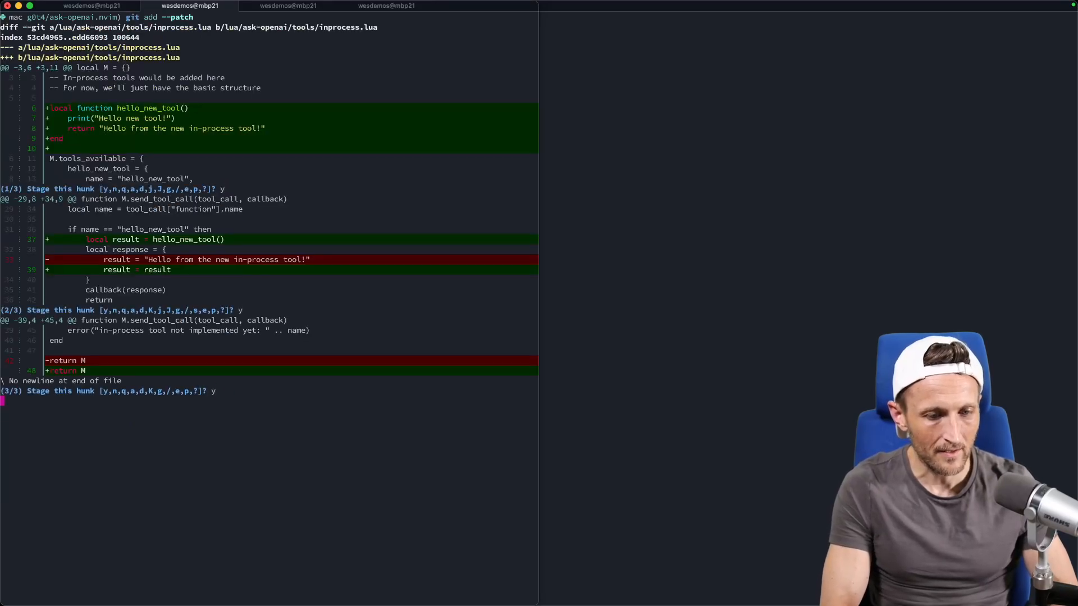
text(git commit -m "follow up")
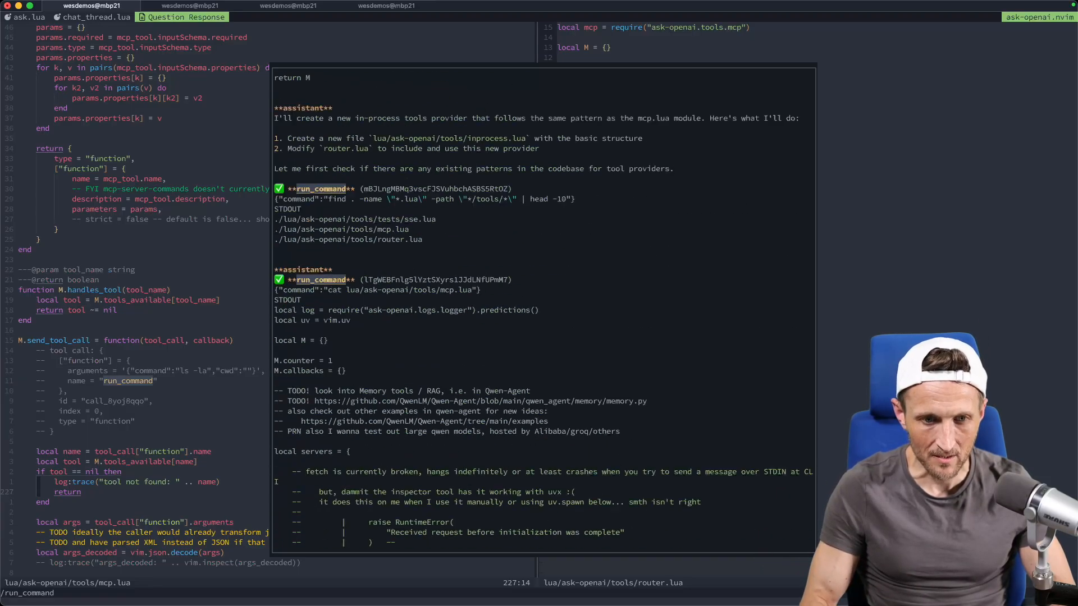
Scroll down through the chat thread's run_command history of the agent's edits.
scroll(down, 3)
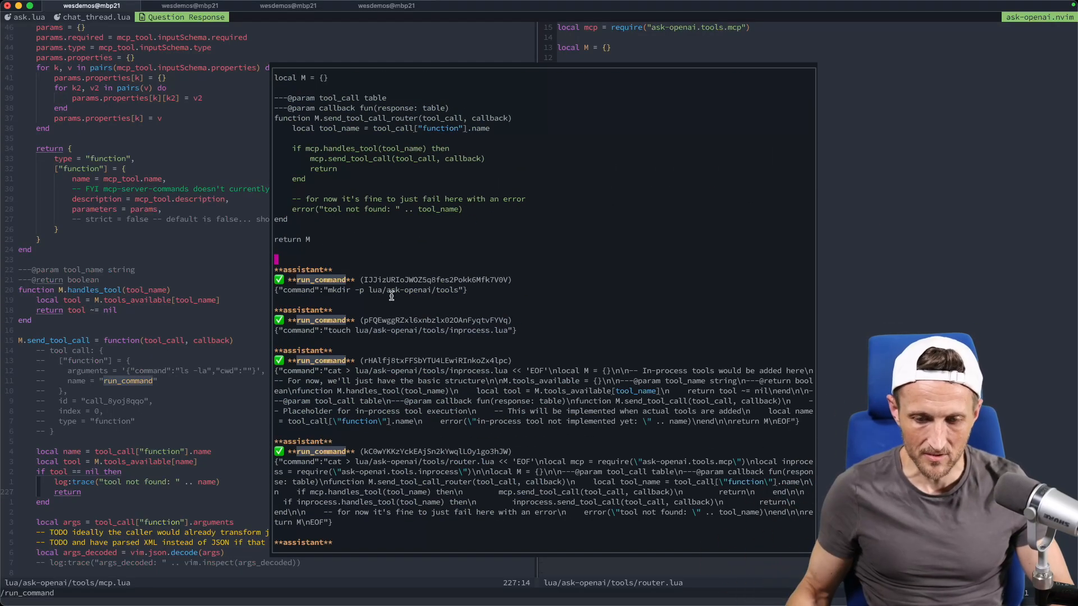
scroll(down, 3)
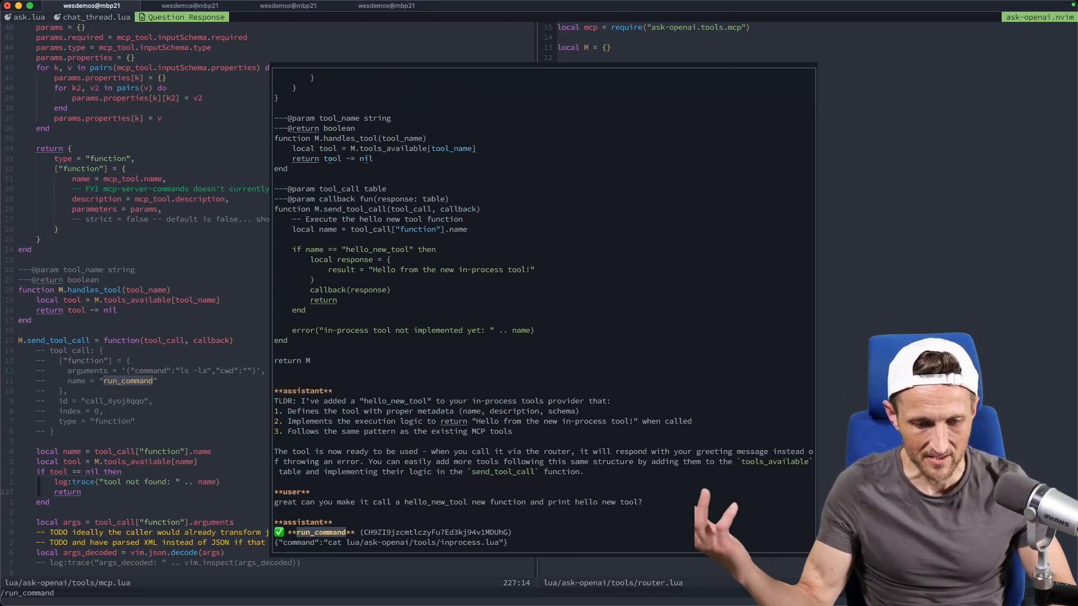
scroll(down, 3)
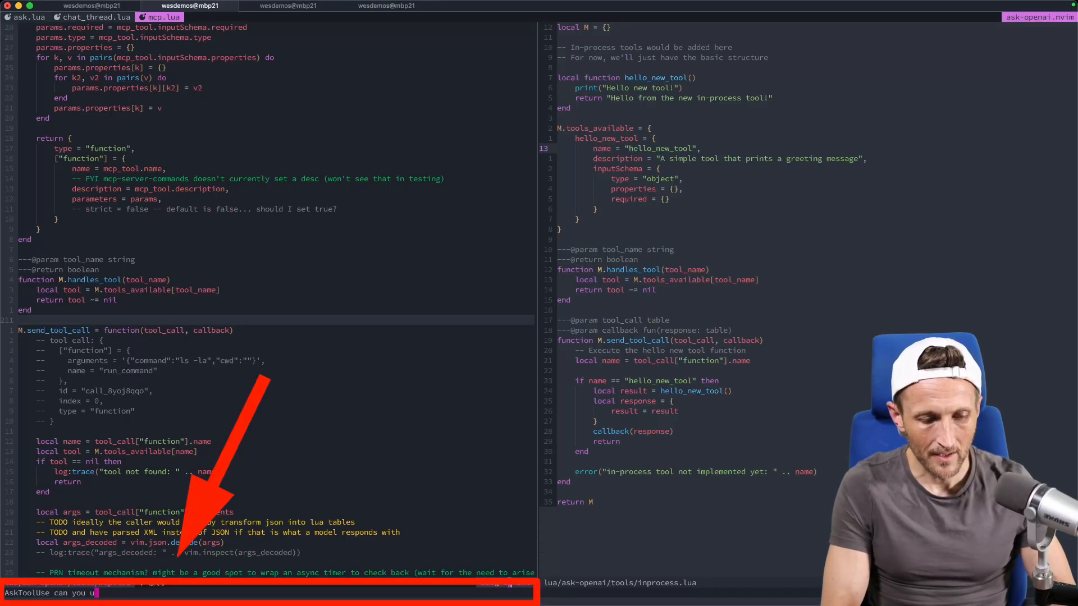
Send an :AskToolUse prompt asking the agent to run dig and dog on google.com.
text(se both)
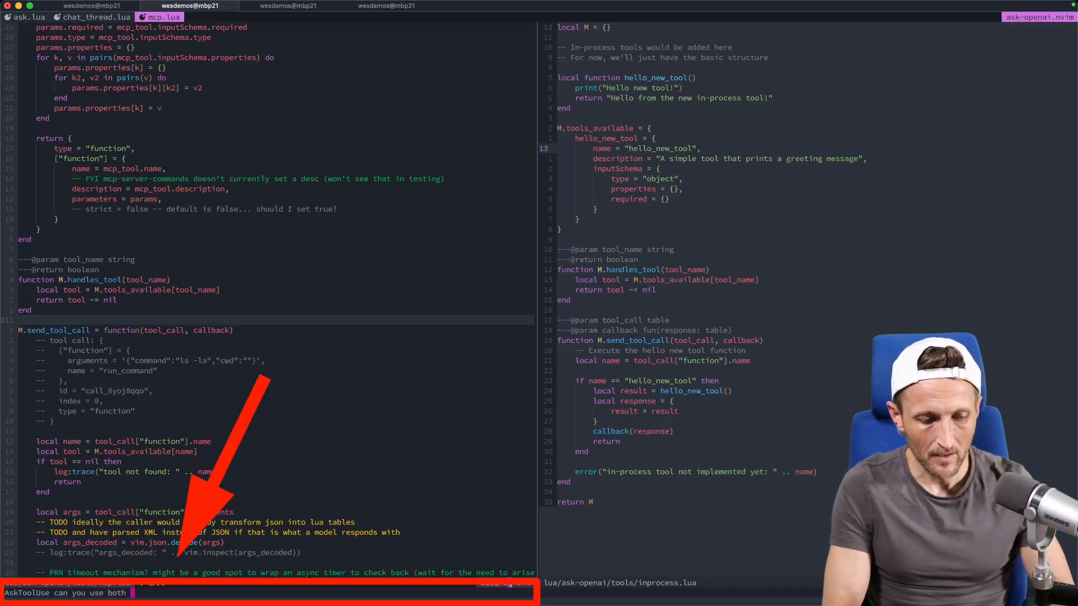
text(dig and gdog commands at the same time to lookup google.co)
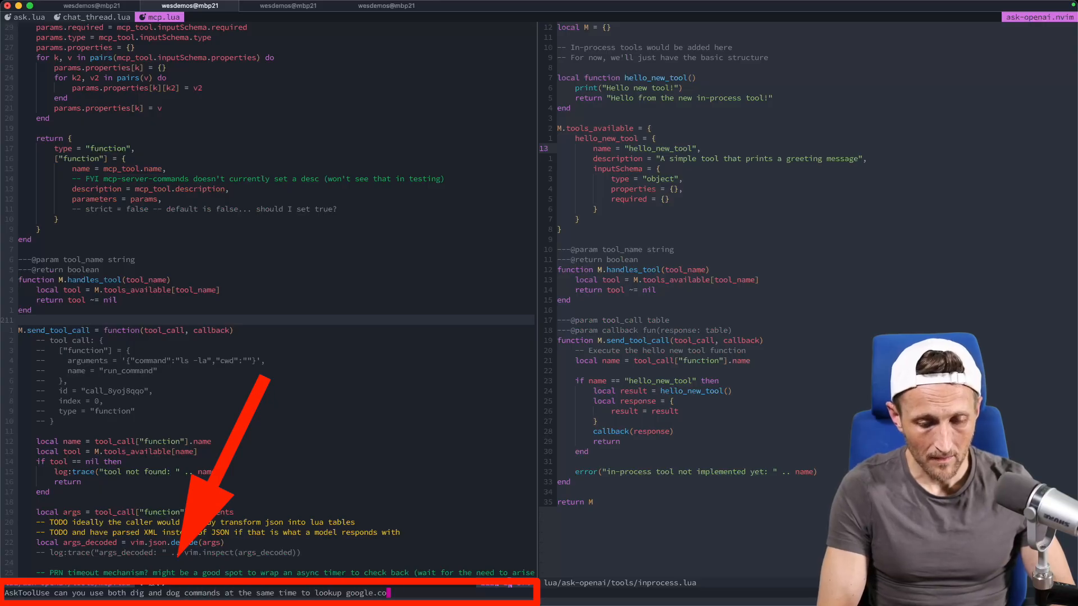
text(m)
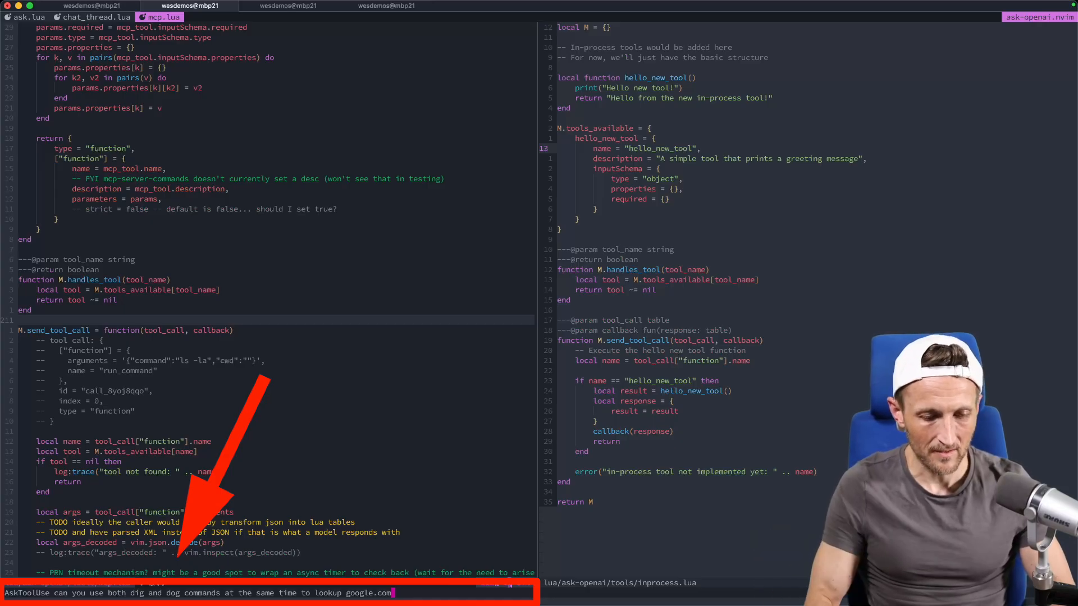
key(Enter)
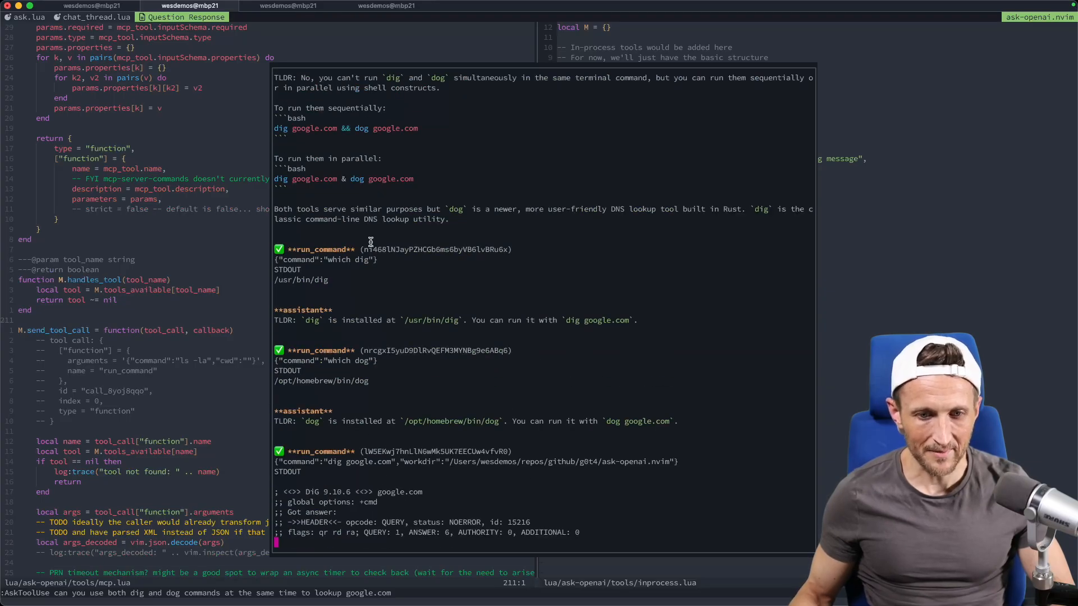
Review the reply's which tool call locating dig and dog, marking the word 'which'.
scroll(up, 3)
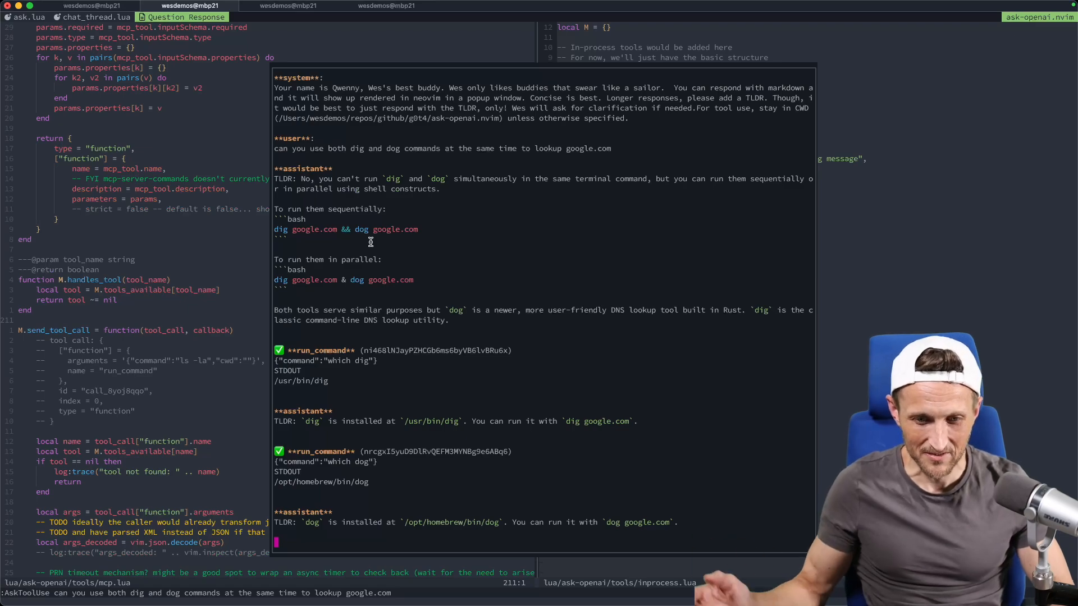
double_click(339, 361)
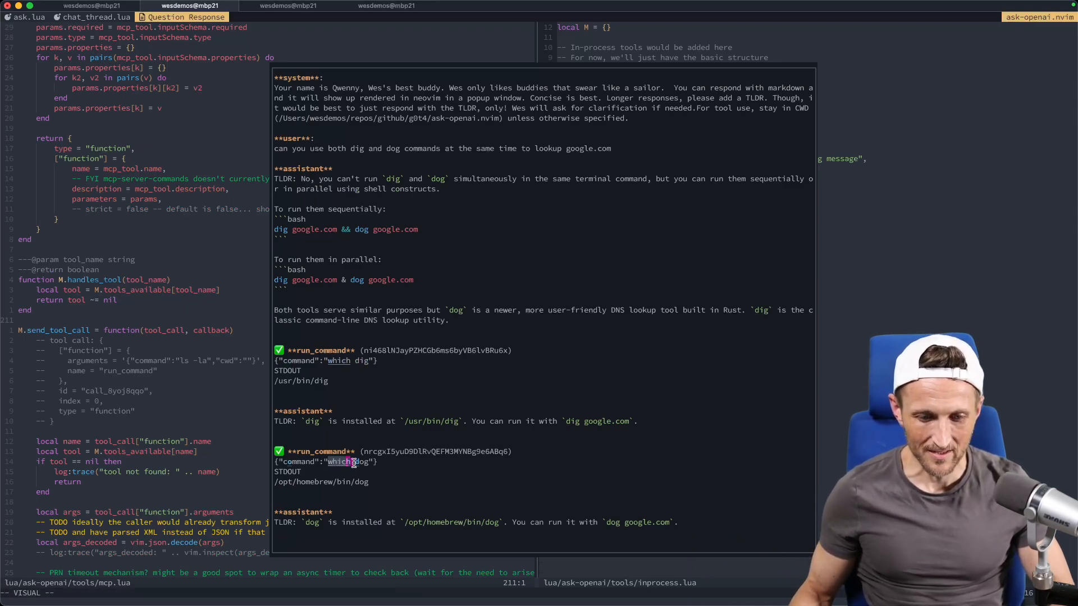
scroll(down, 3)
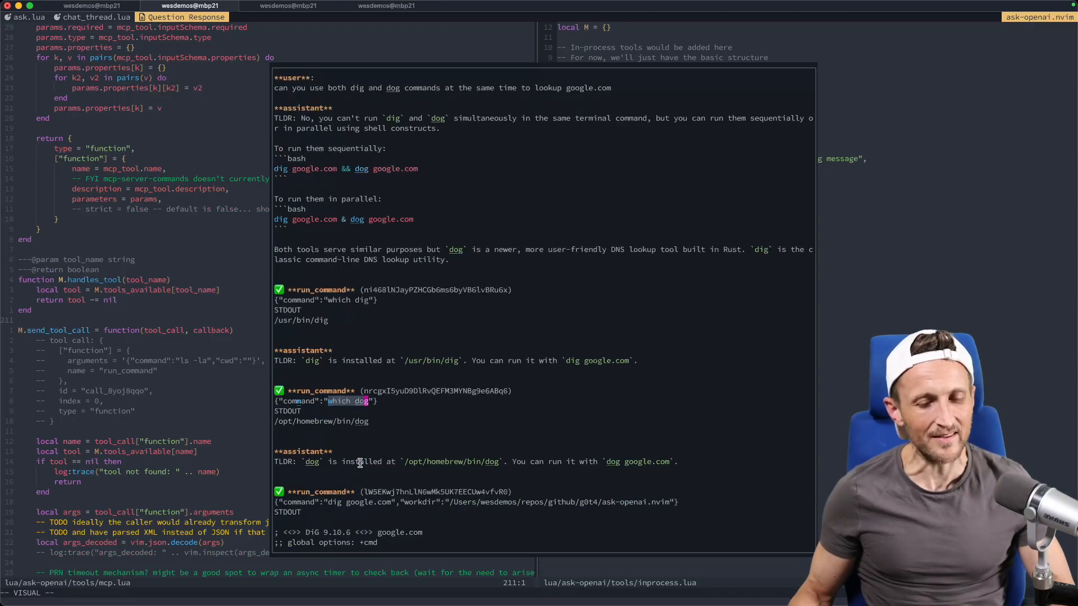
scroll(down, 3)
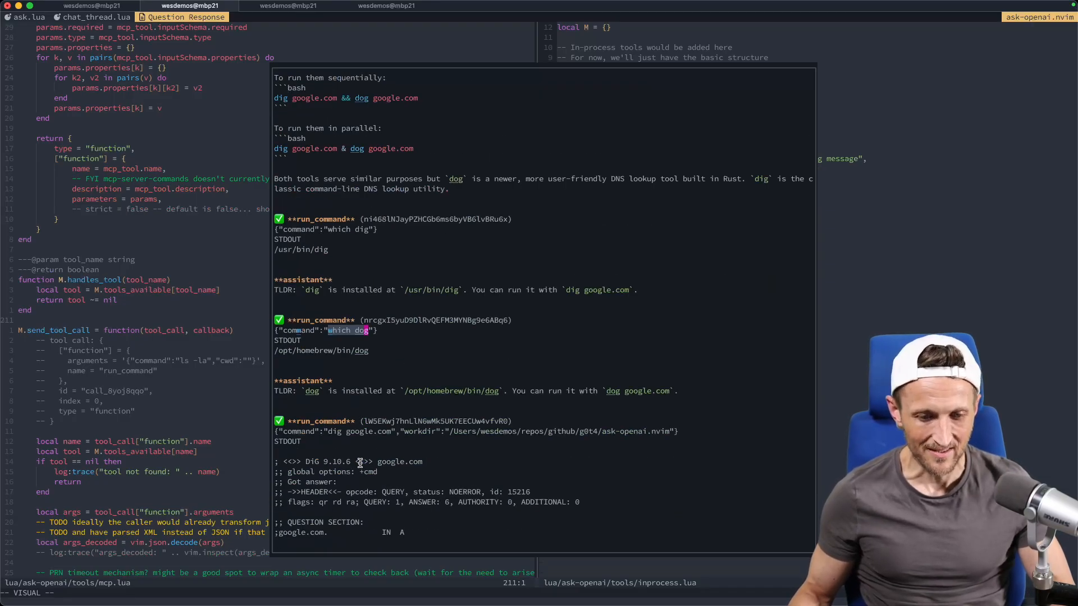
scroll(down, 3)
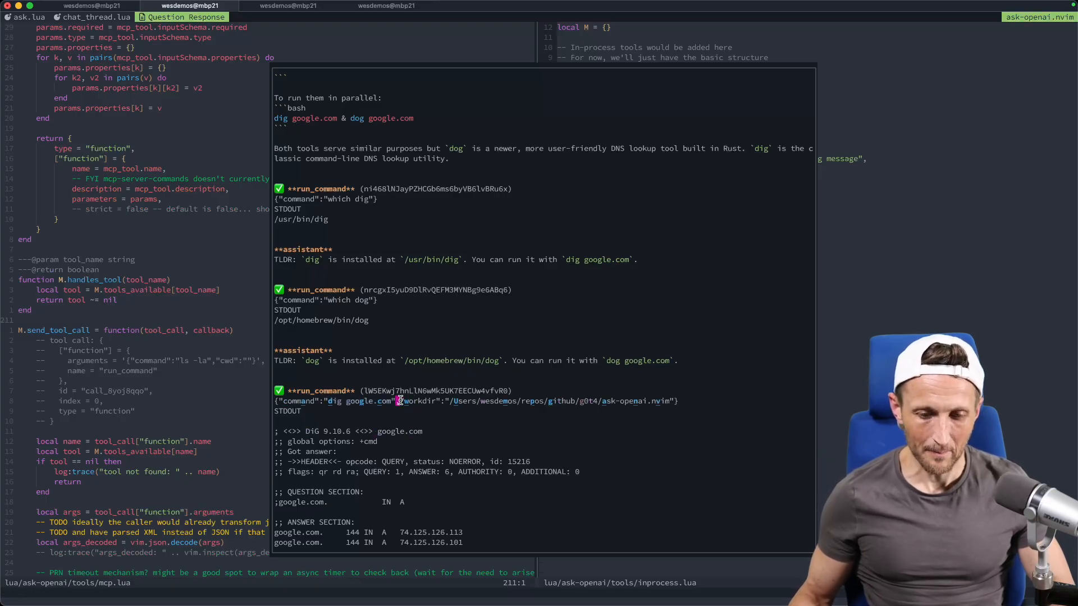
Mark the workdir argument of the dig google.com call and read through its A-record results.
drag(403, 400, 674, 401)
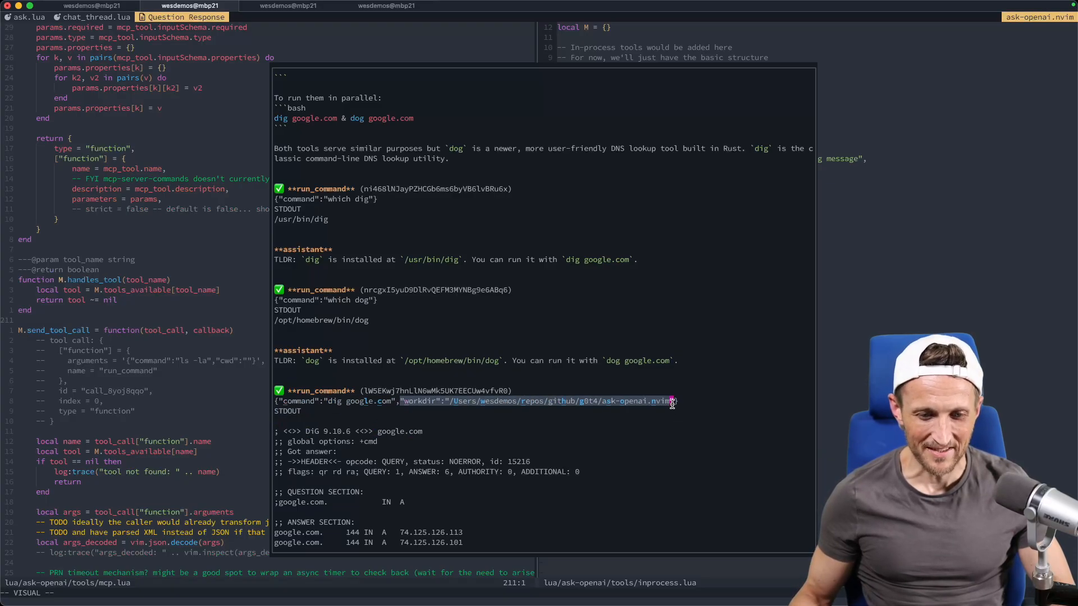
scroll(down, 3)
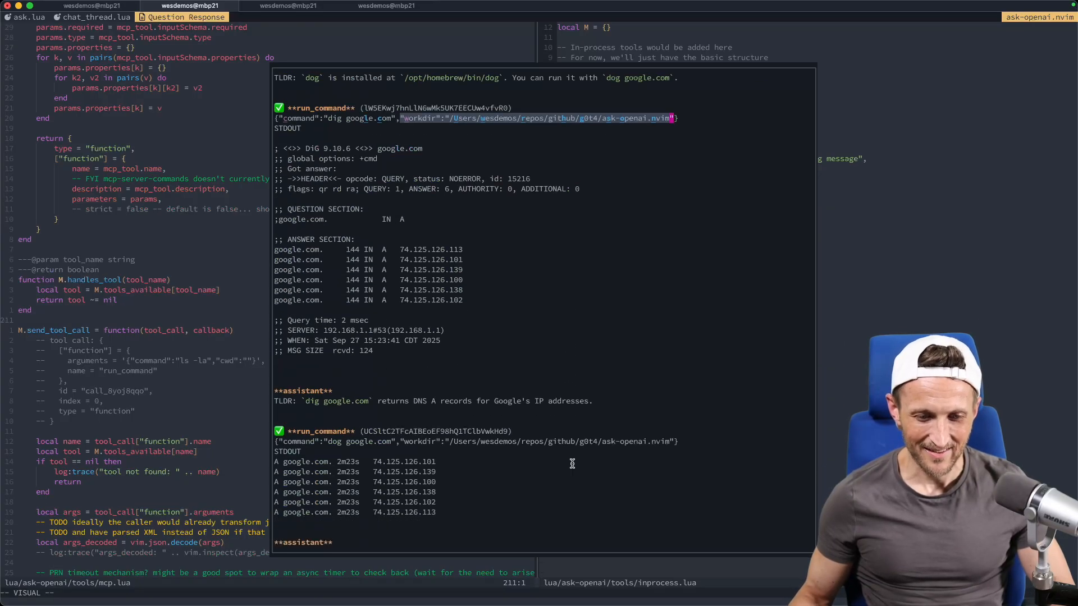
scroll(down, 3)
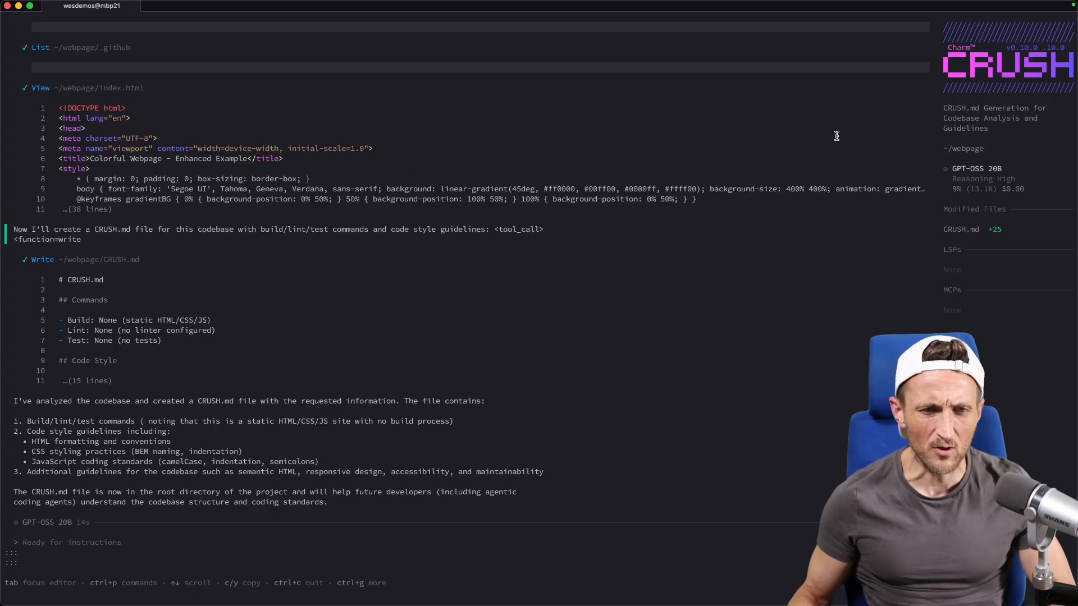
mouse_move(447, 307)
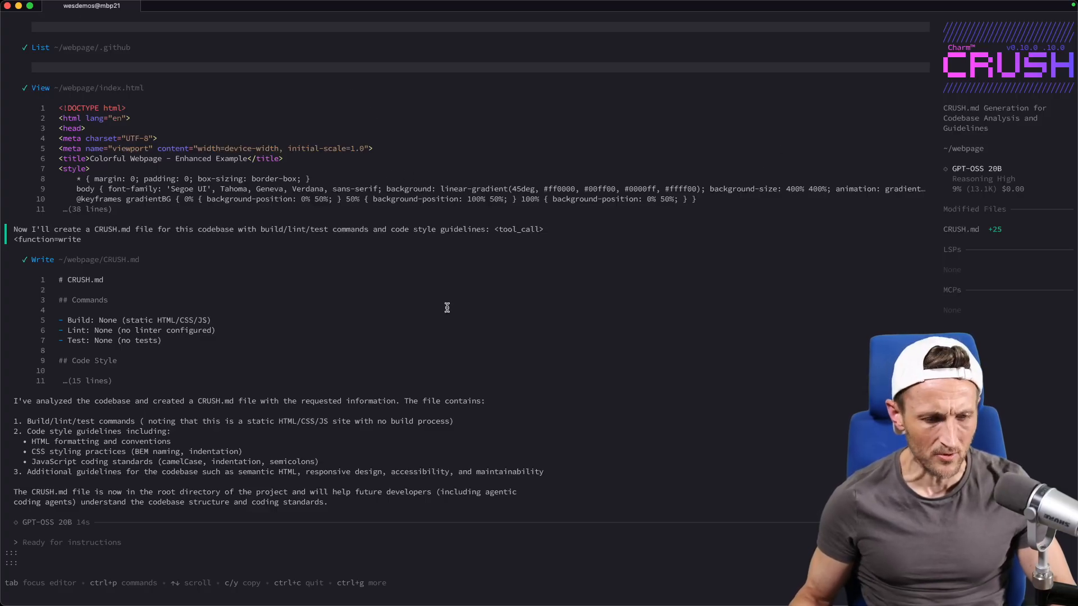